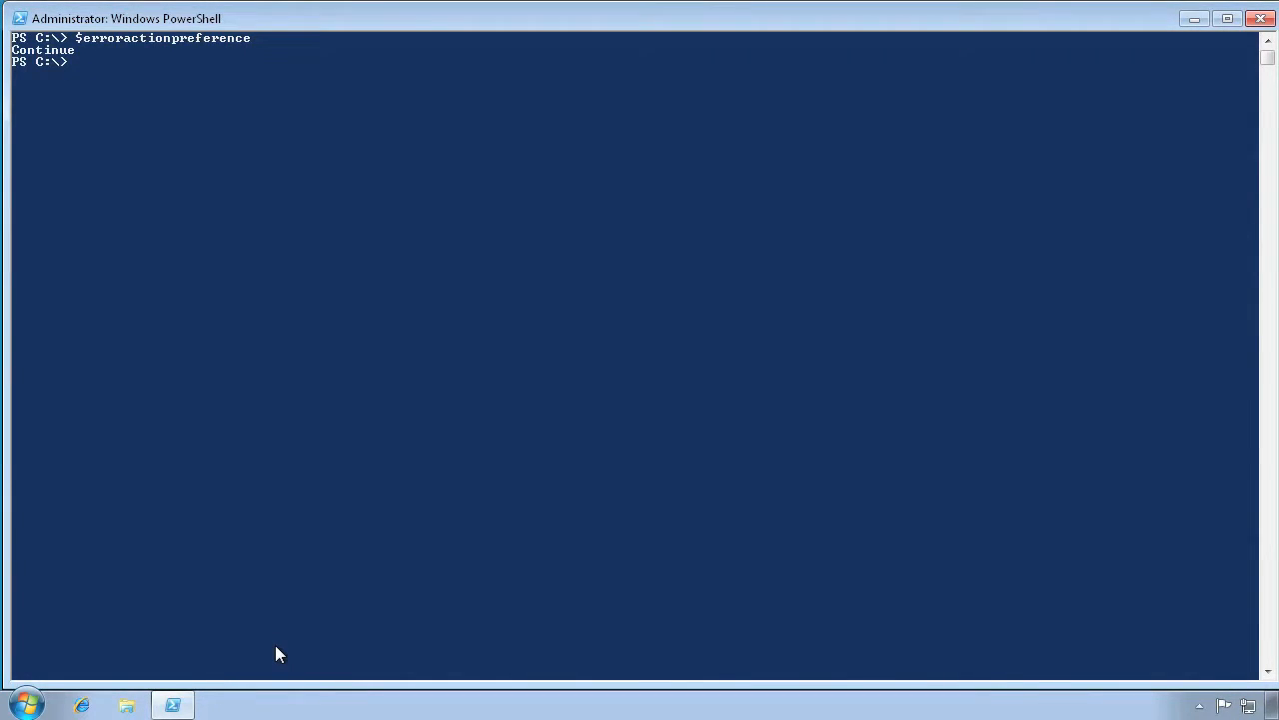
# - Check $erroractionpreference shows Continue, then read not-exists.txt and exists.txt with get-content
pyautogui.write('$erroractionpreference')
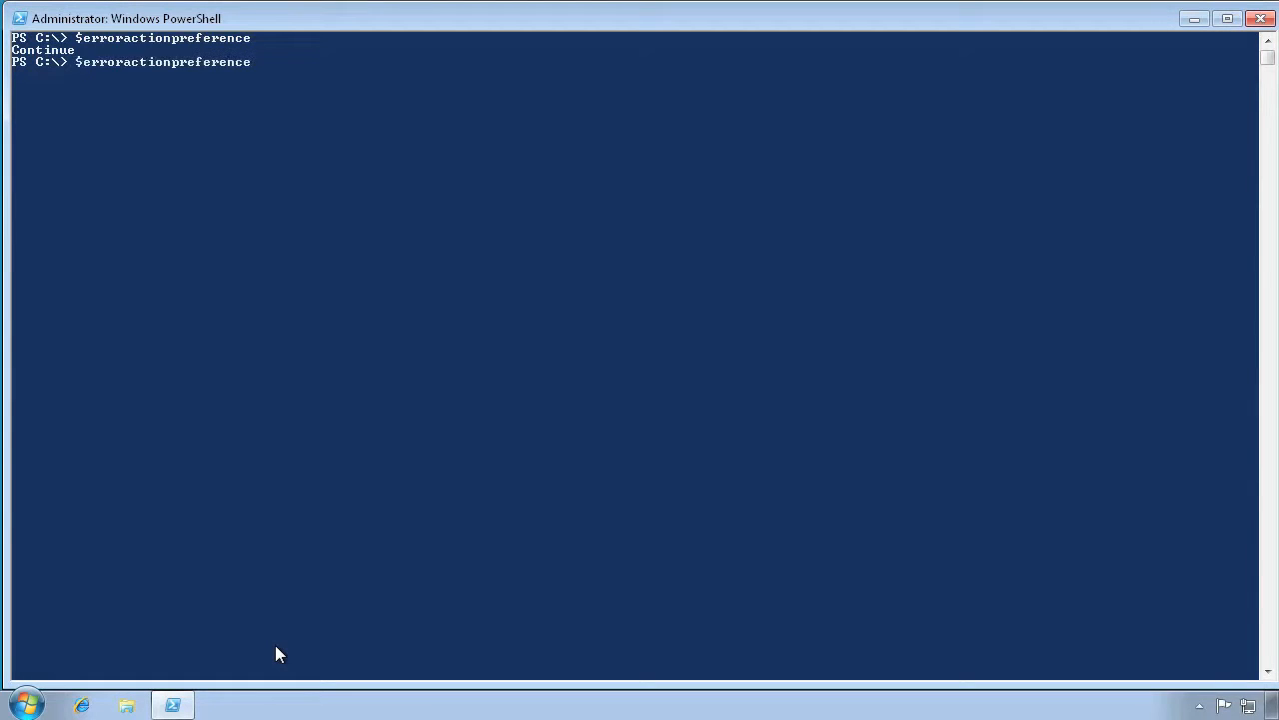
pyautogui.write('get-content not-exists.txt,exists.txt')
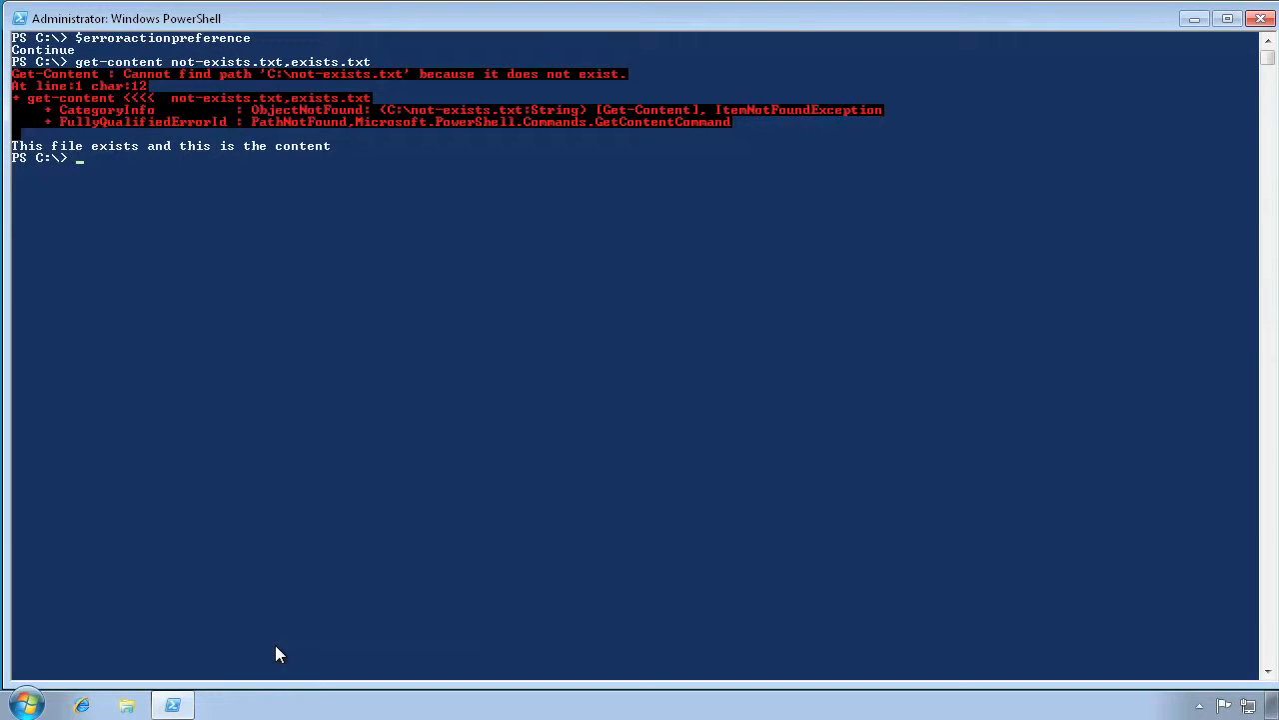
pyautogui.moveTo(283, 637)
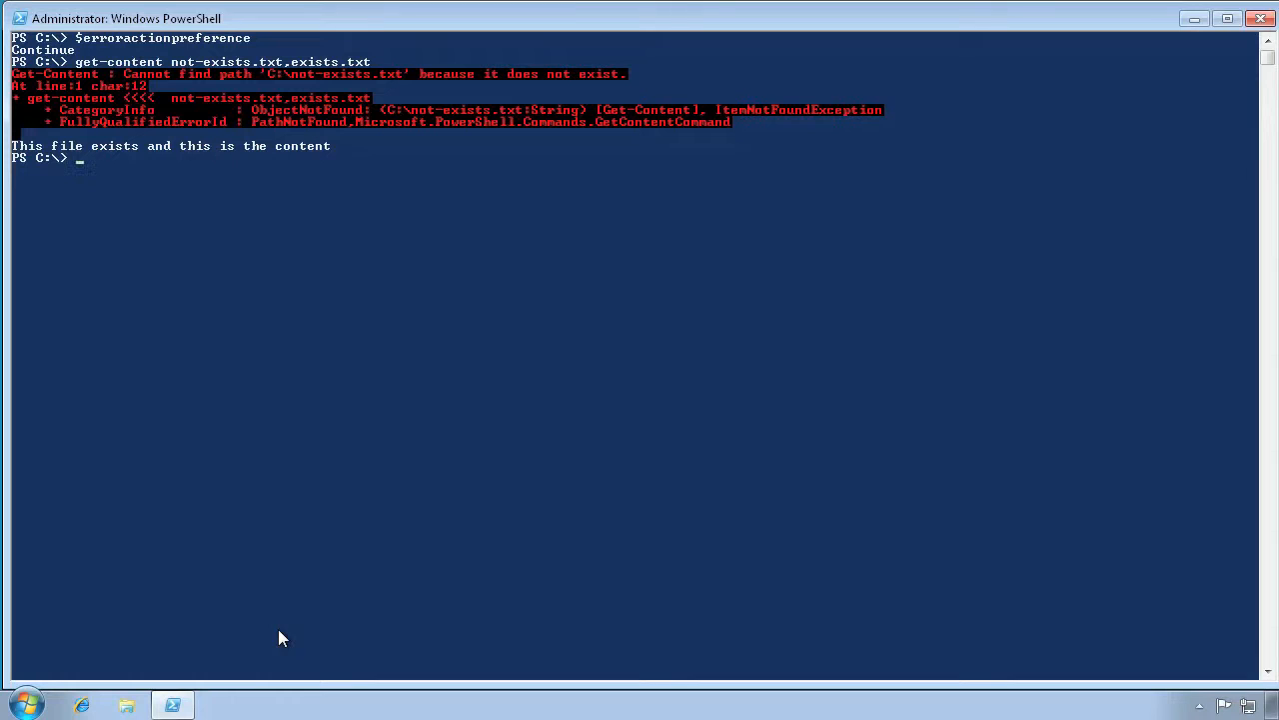
# - Set $erroractionpreference to "silentlycontinue"
pyautogui.write('$erroractionpreference = "')
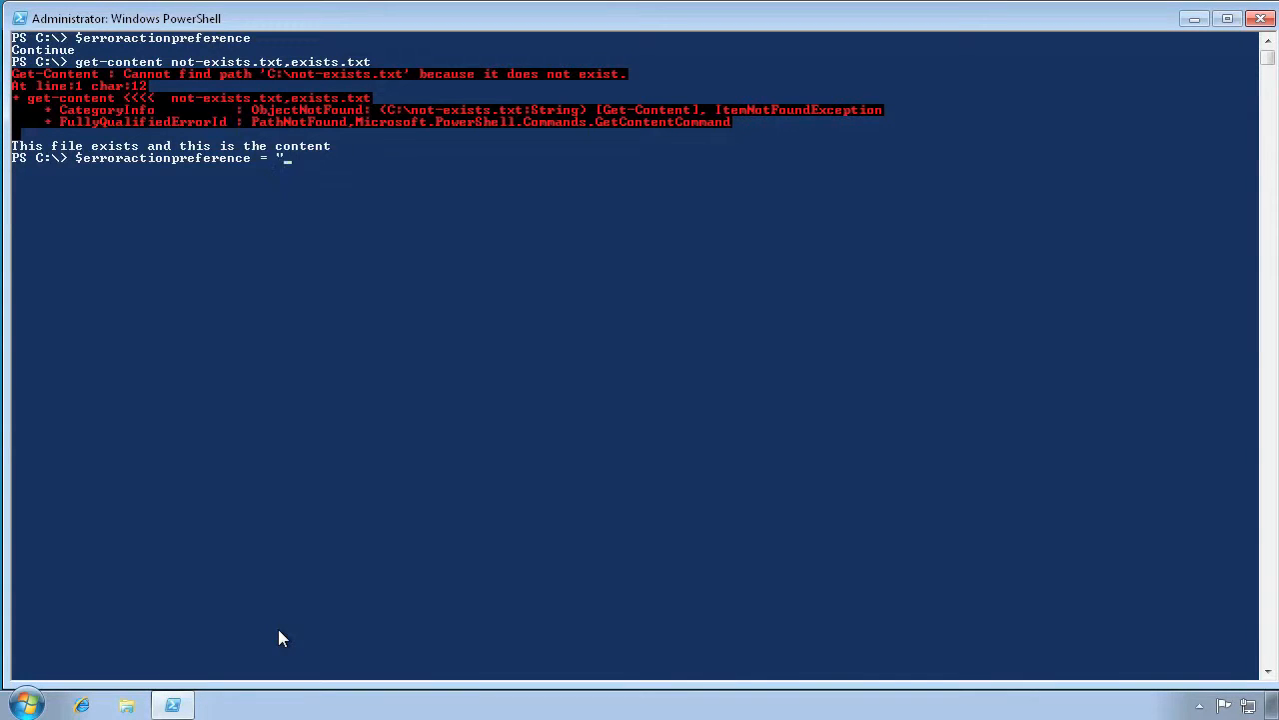
pyautogui.write('silentlycontinue')
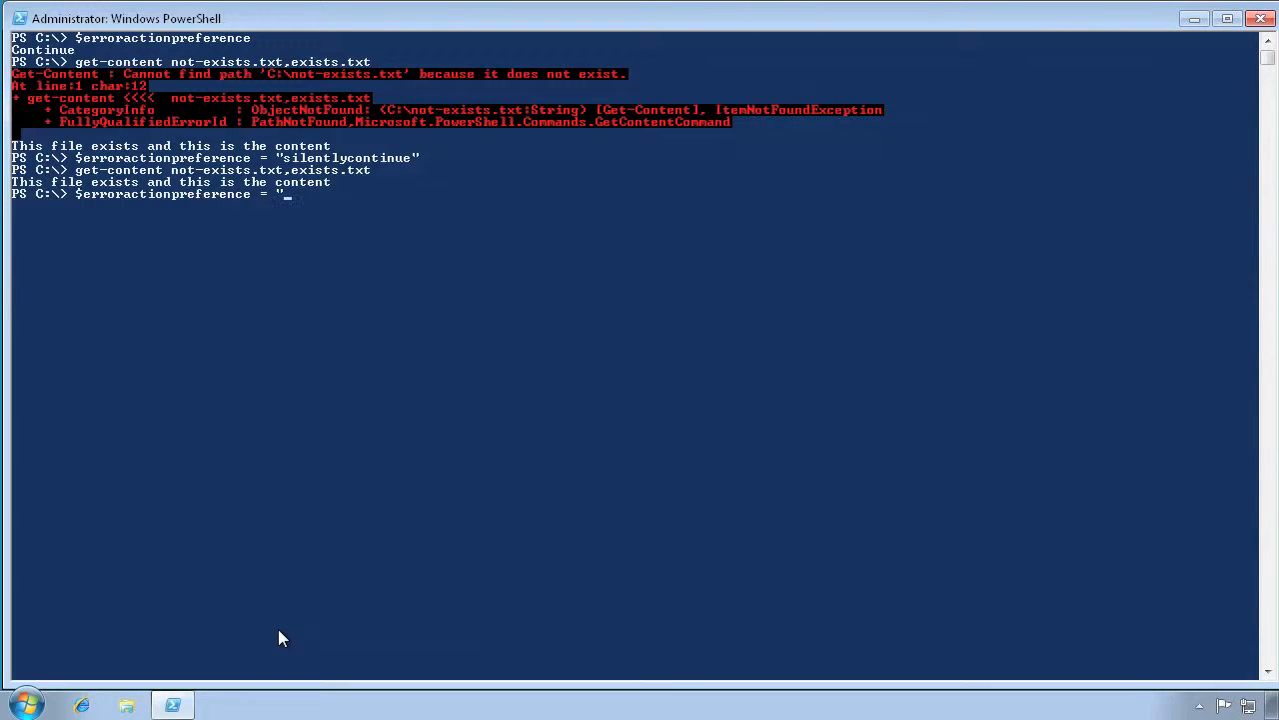
# - Set the error action preference to "stop" and rerun get-content not-exists.txt,exists.txt
pyautogui.write('stop"')
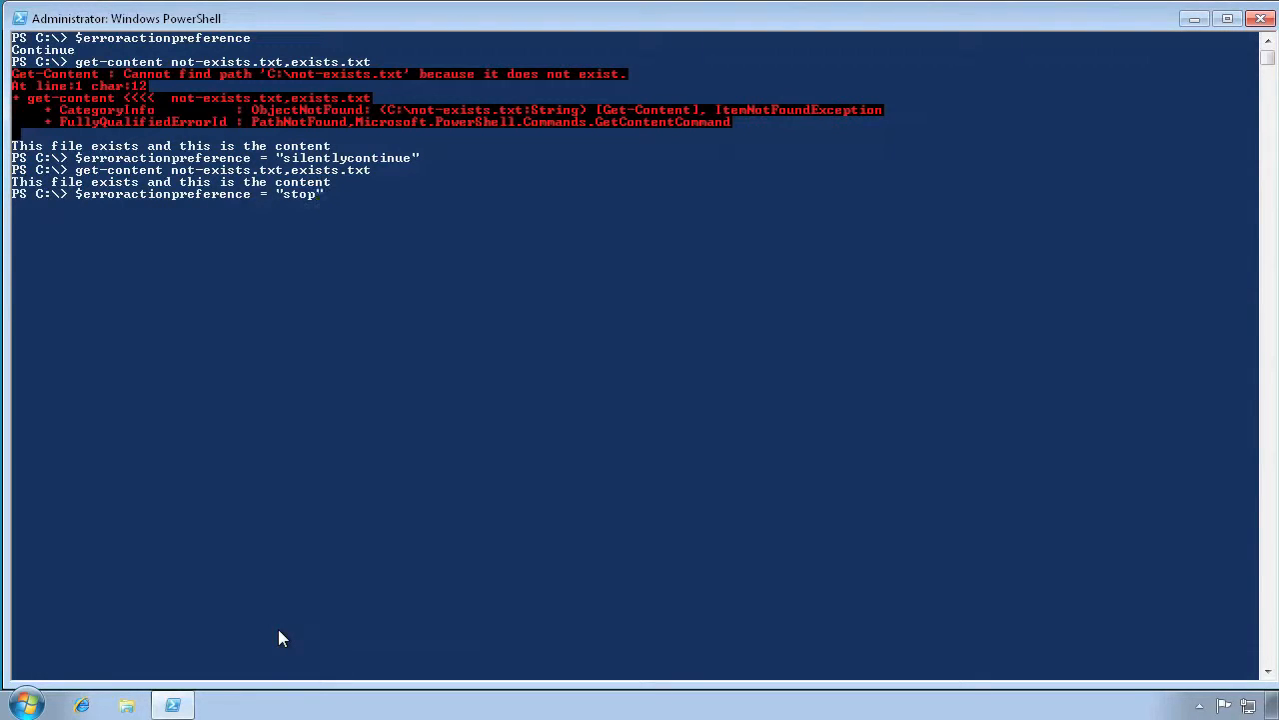
pyautogui.write('get-content not-exists.txt,exists.txt')
pyautogui.write('$erroractionpreference = "continue')
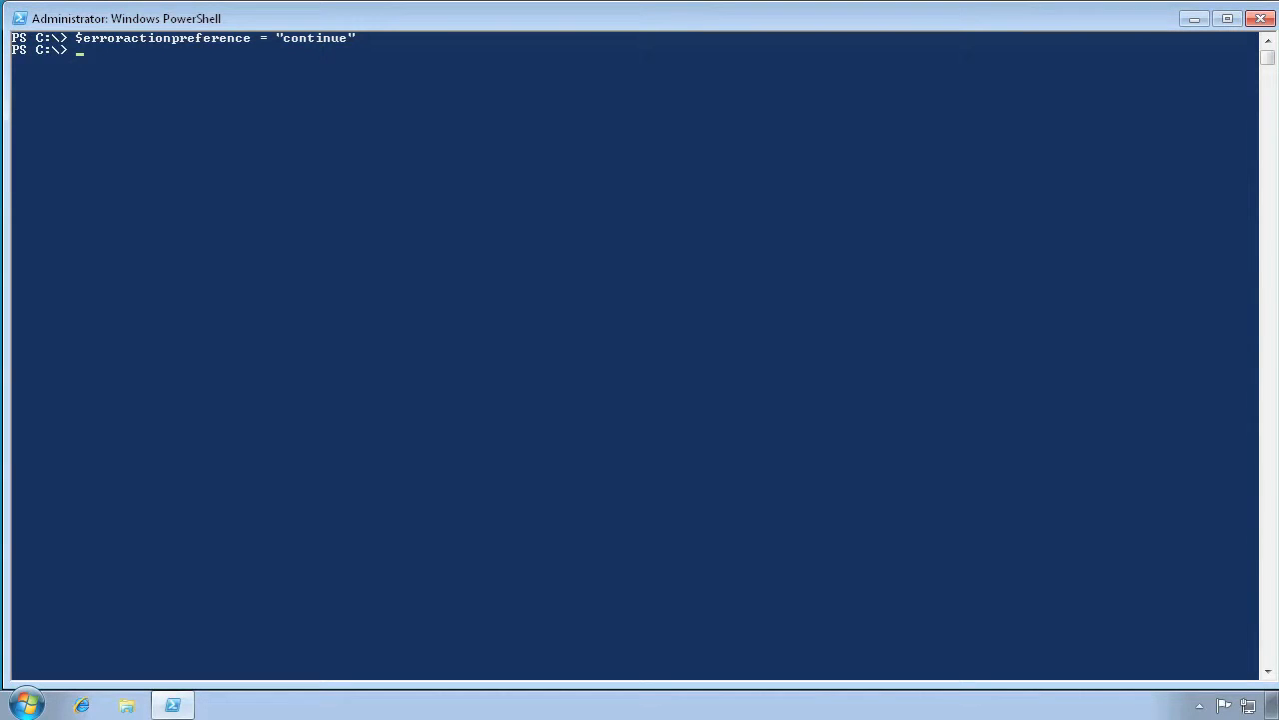
# - Clear the screen and type get-content not-exists.txt,exists.txt again
pyautogui.write('cls')
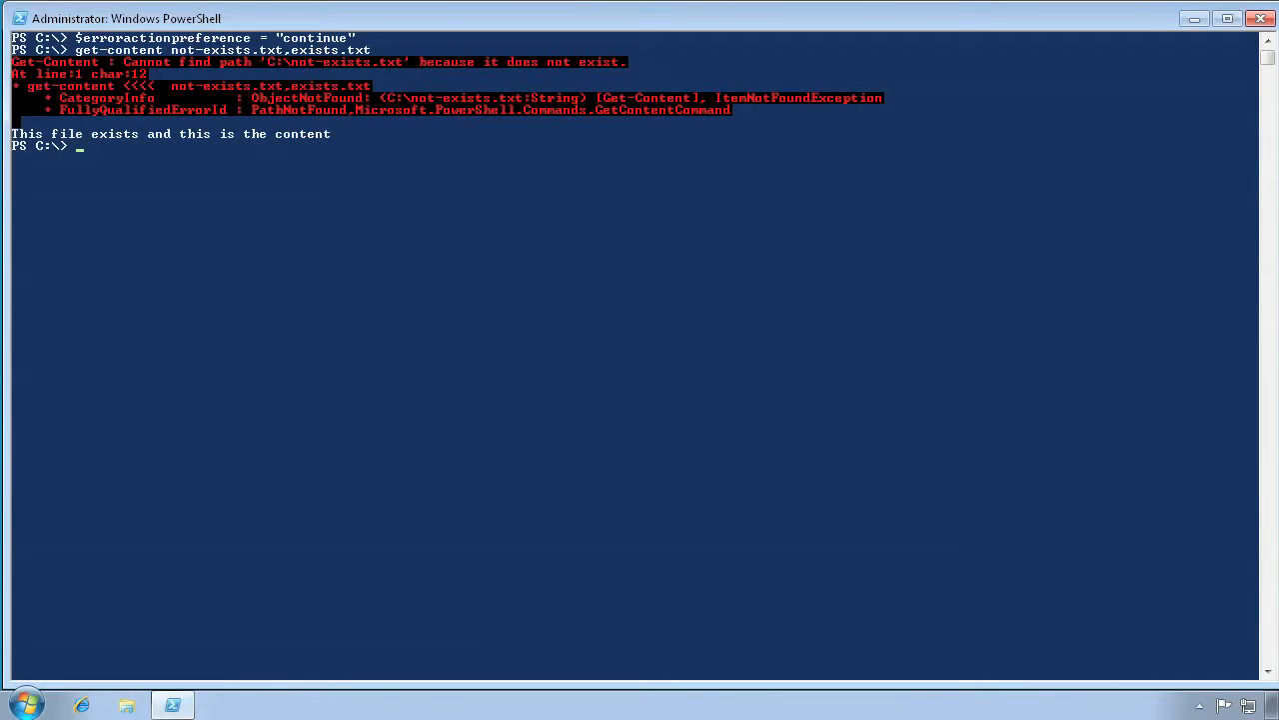
pyautogui.write('get-content not-exists.txt,exists.txt -')
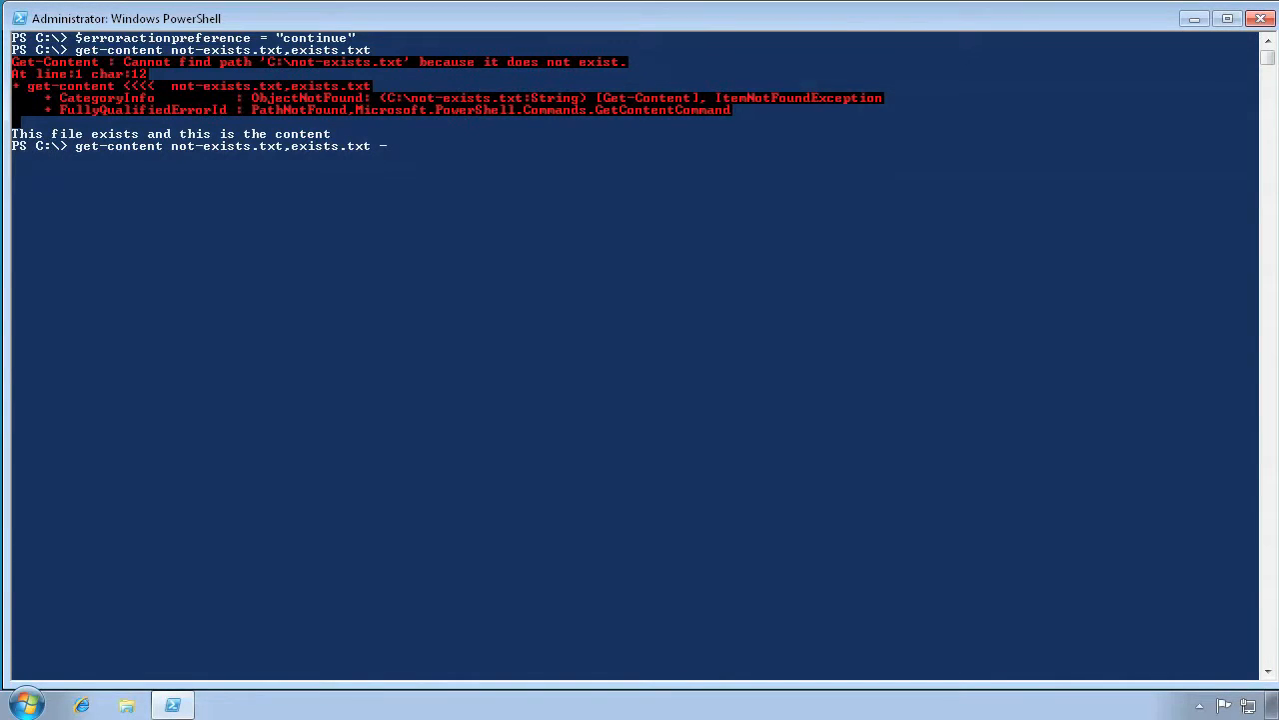
# - Add -ea "Stop" to the two-file get-content command
pyautogui.write('ea')
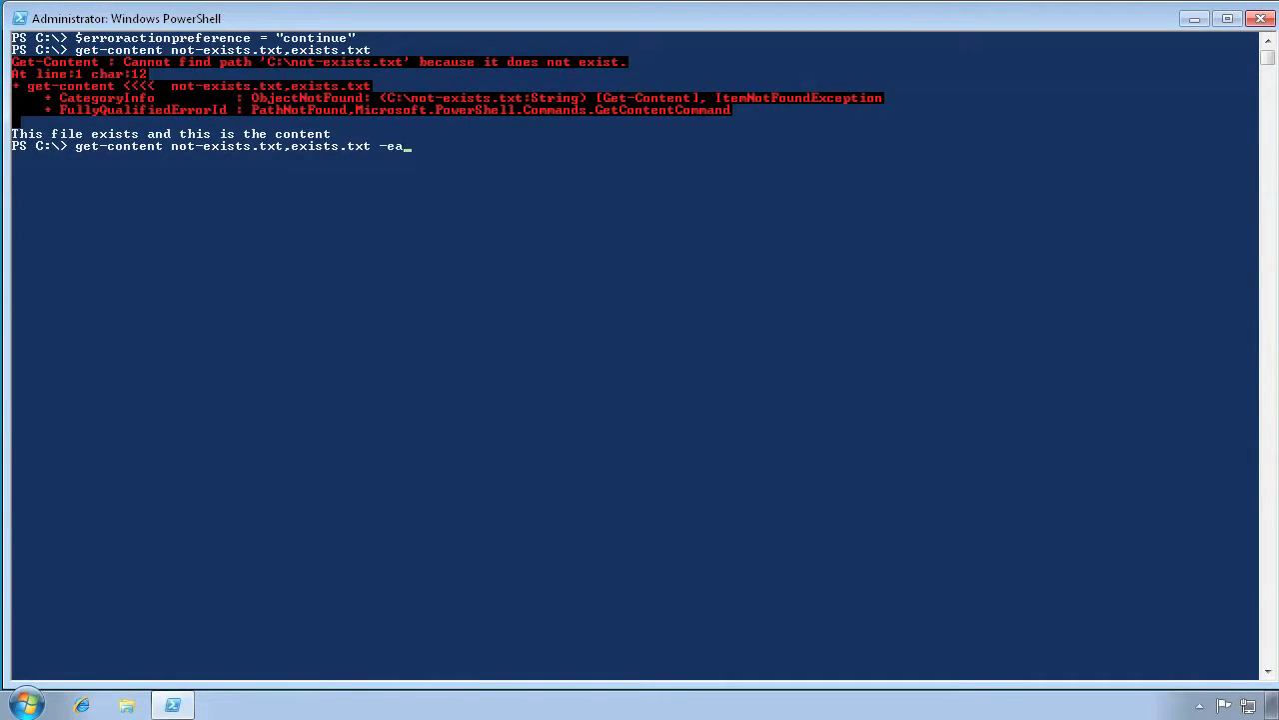
pyautogui.write('"Stop"')
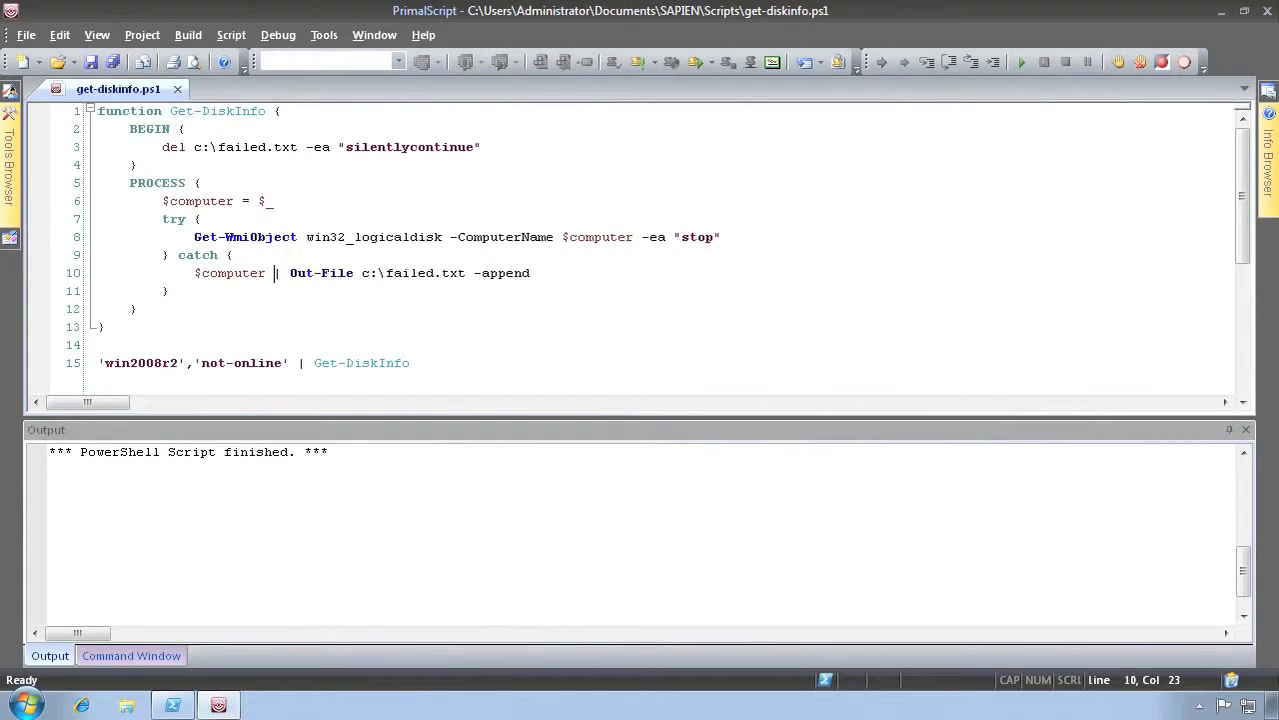
pyautogui.moveTo(332, 375)
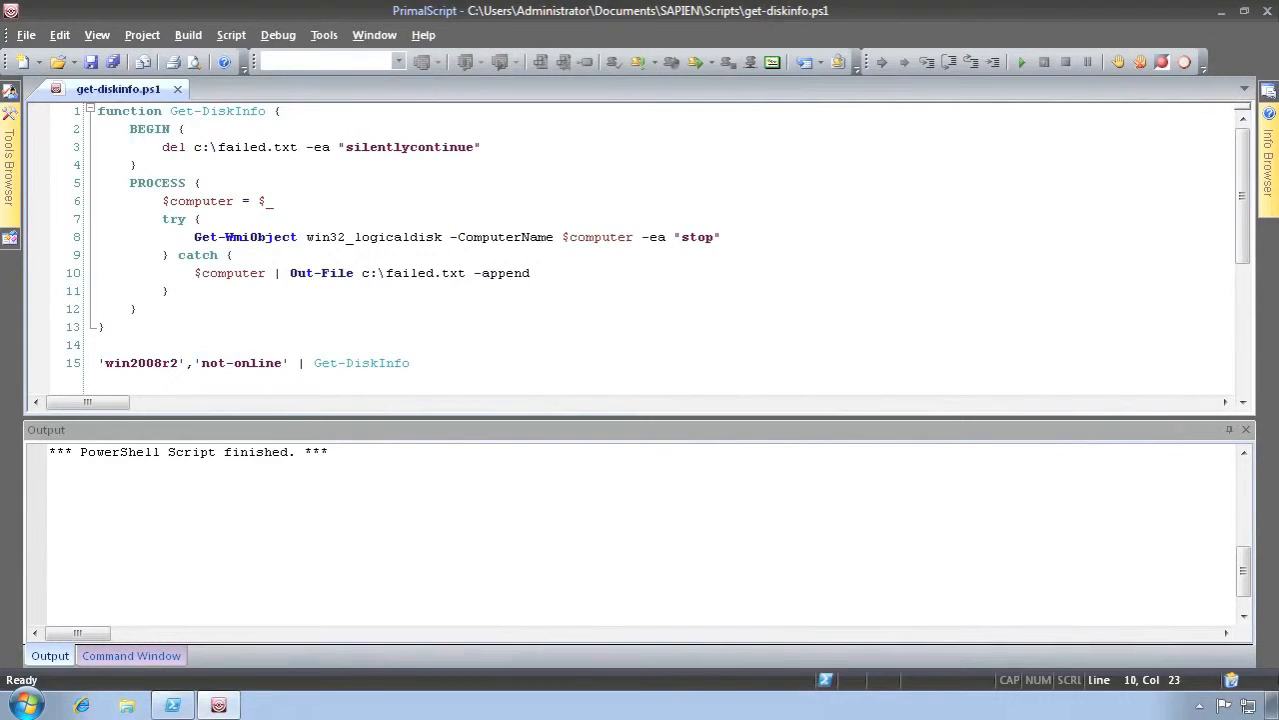
# - Highlight the "stop" value on line 8 and the line piping both computer names
pyautogui.doubleClick(245, 237)
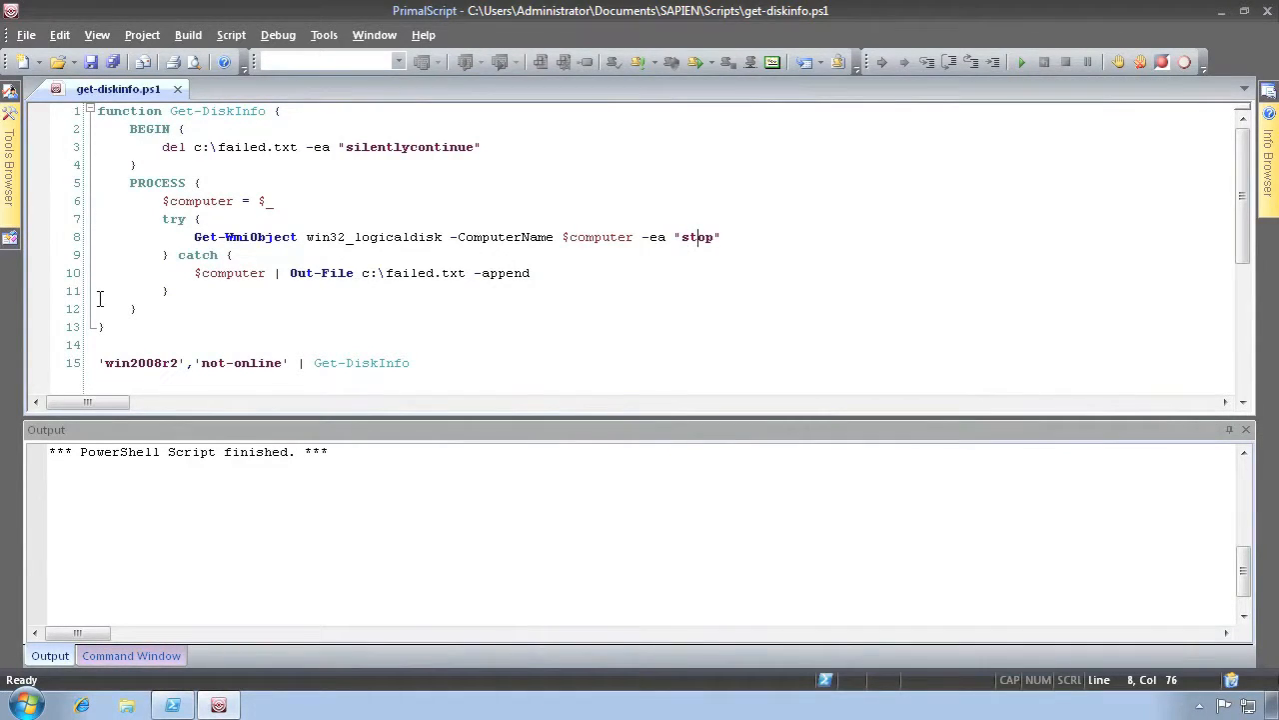
pyautogui.tripleClick(249, 362)
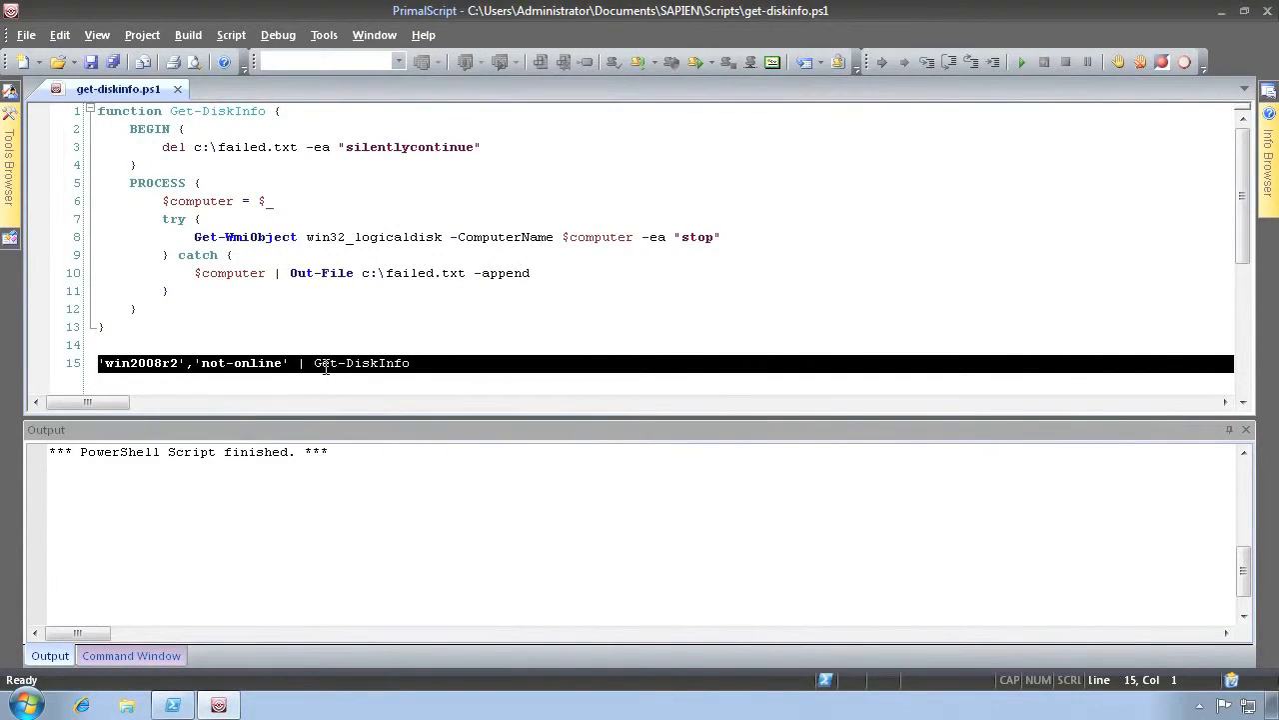
pyautogui.moveTo(362, 363)
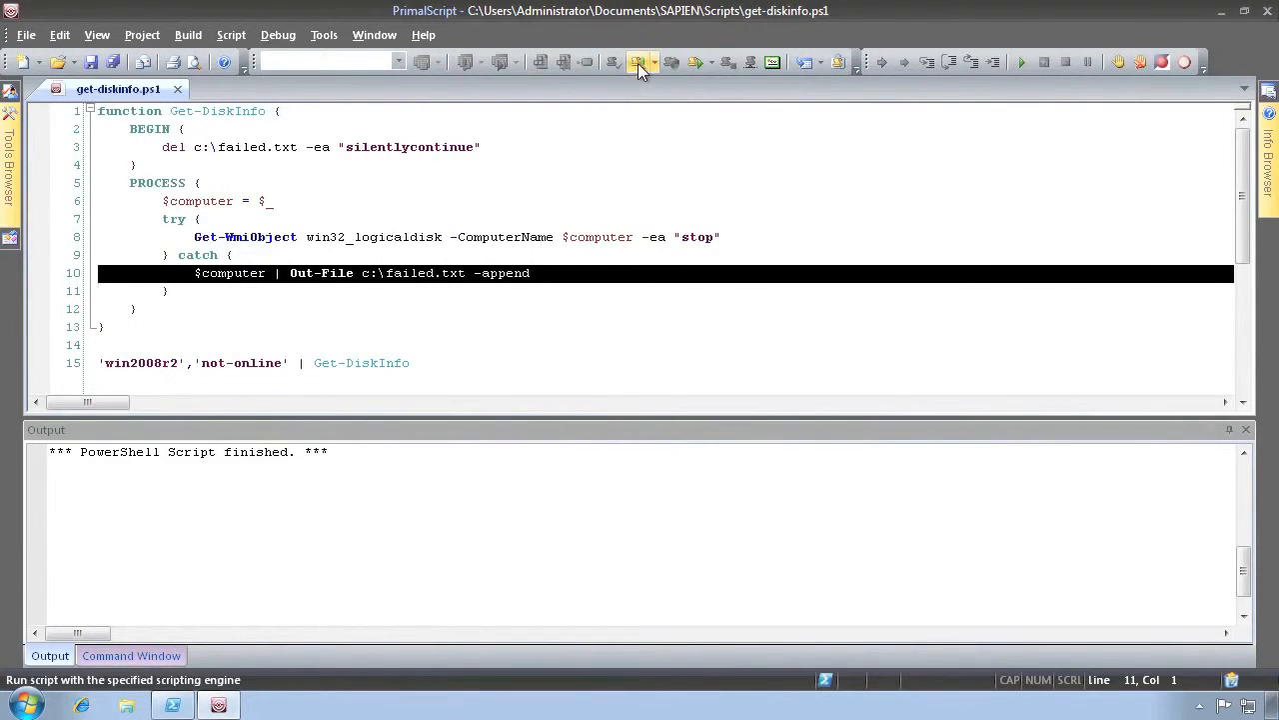
# - Run the Get-DiskInfo script and switch to the built-in Command Window console
pyautogui.click(638, 62)
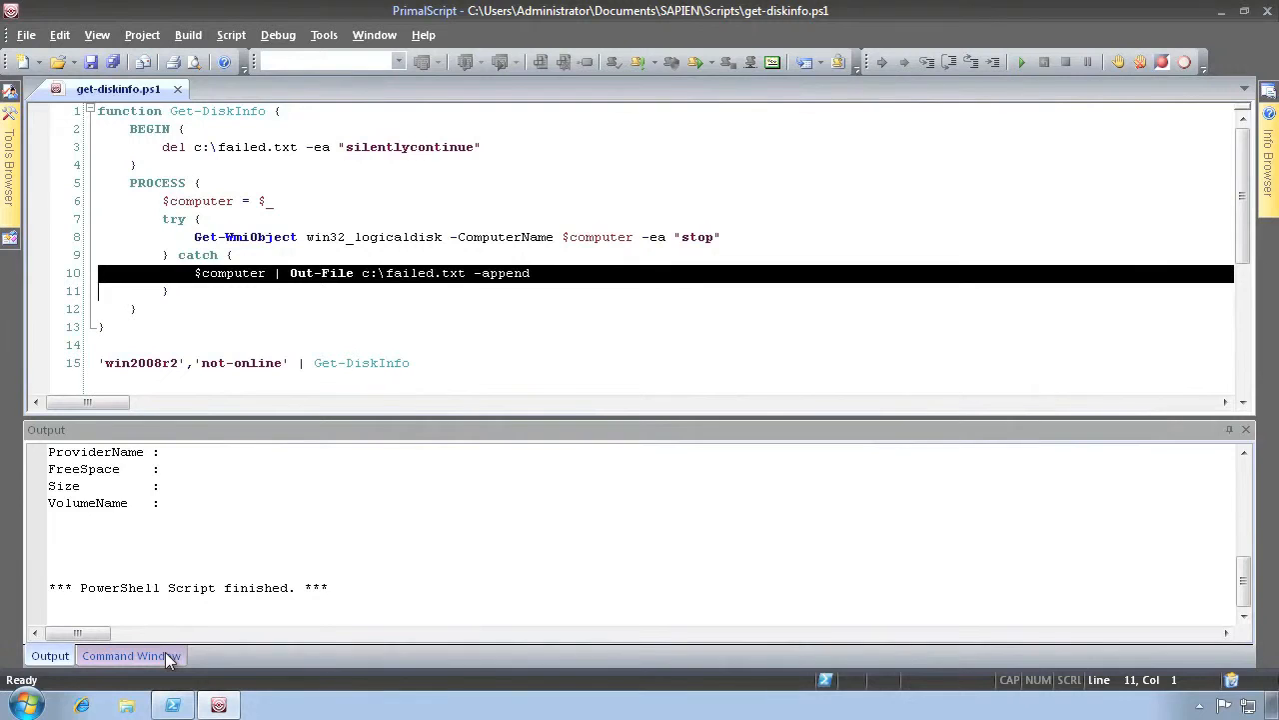
pyautogui.click(130, 655)
pyautogui.write('gc .\\failed.txt')
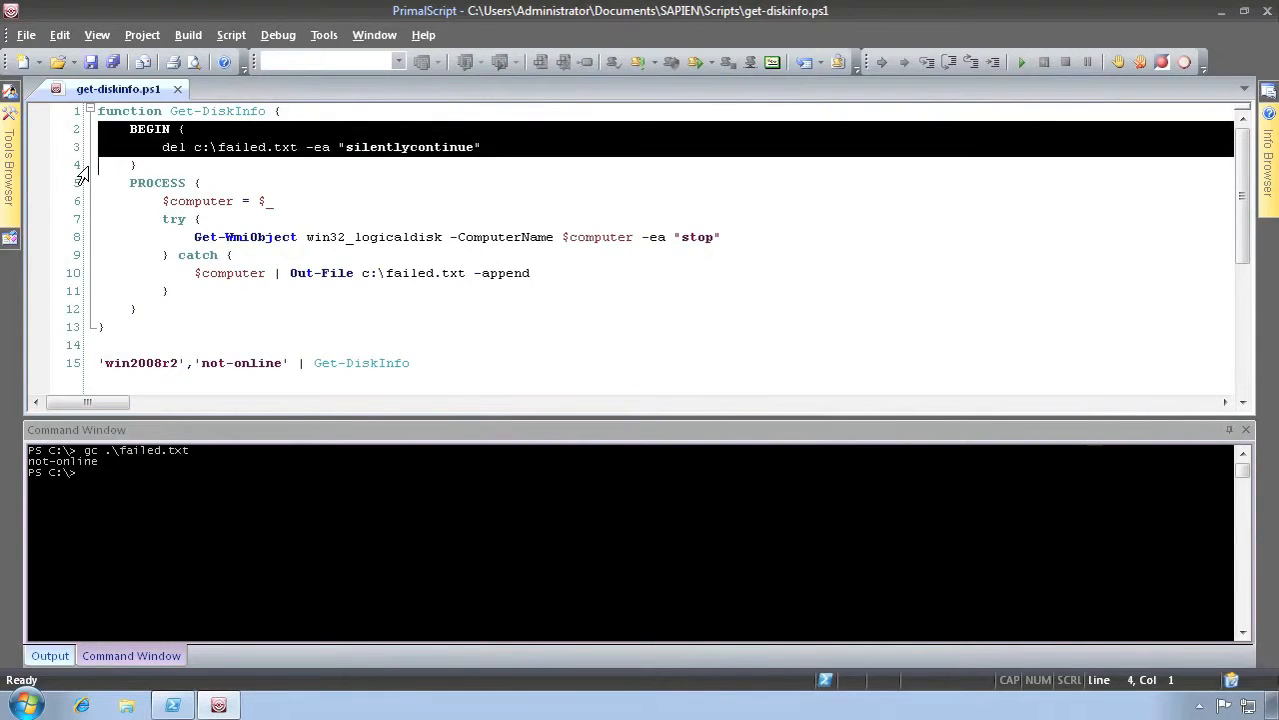
pyautogui.click(160, 182)
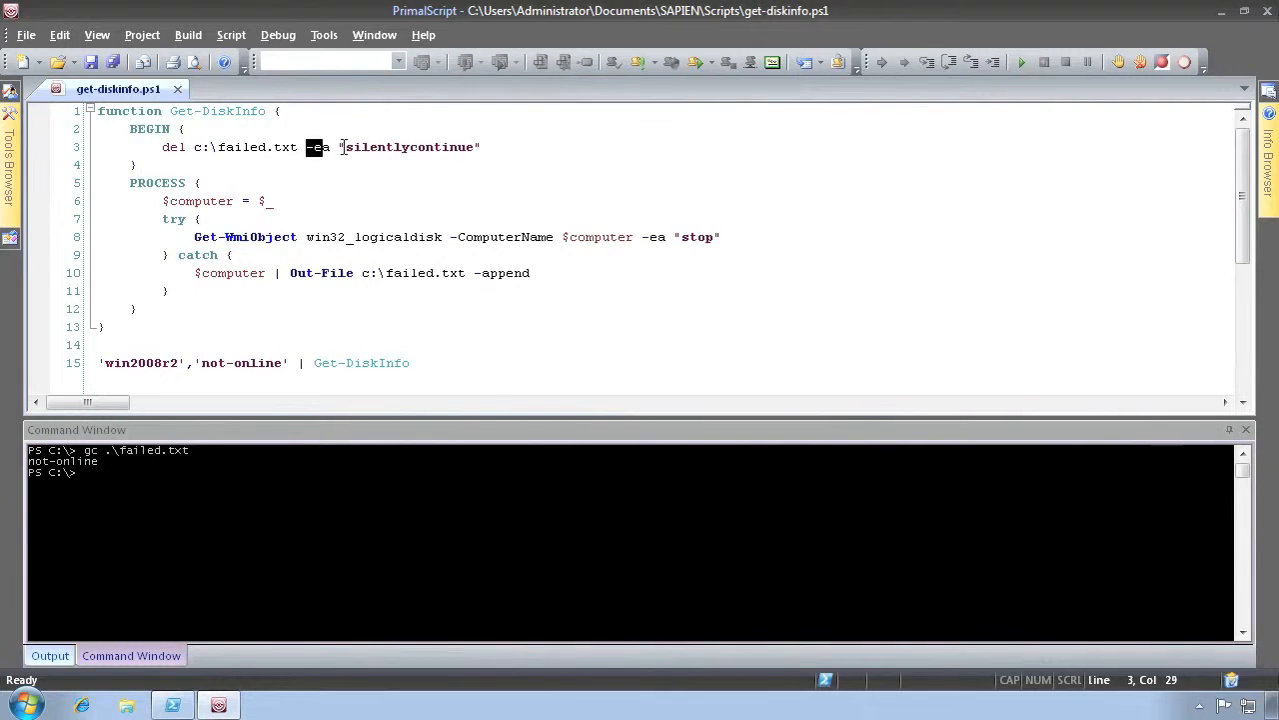
pyautogui.moveTo(305, 147); pyautogui.dragTo(485, 147)
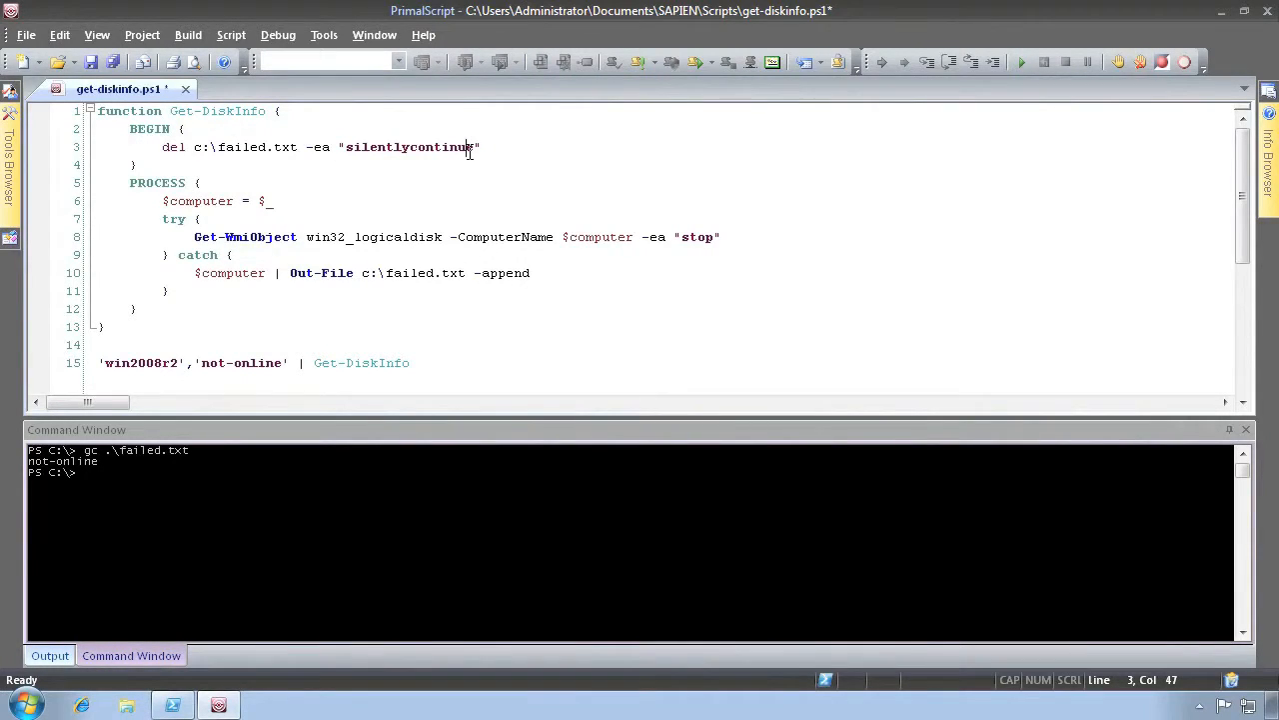
pyautogui.click(472, 147)
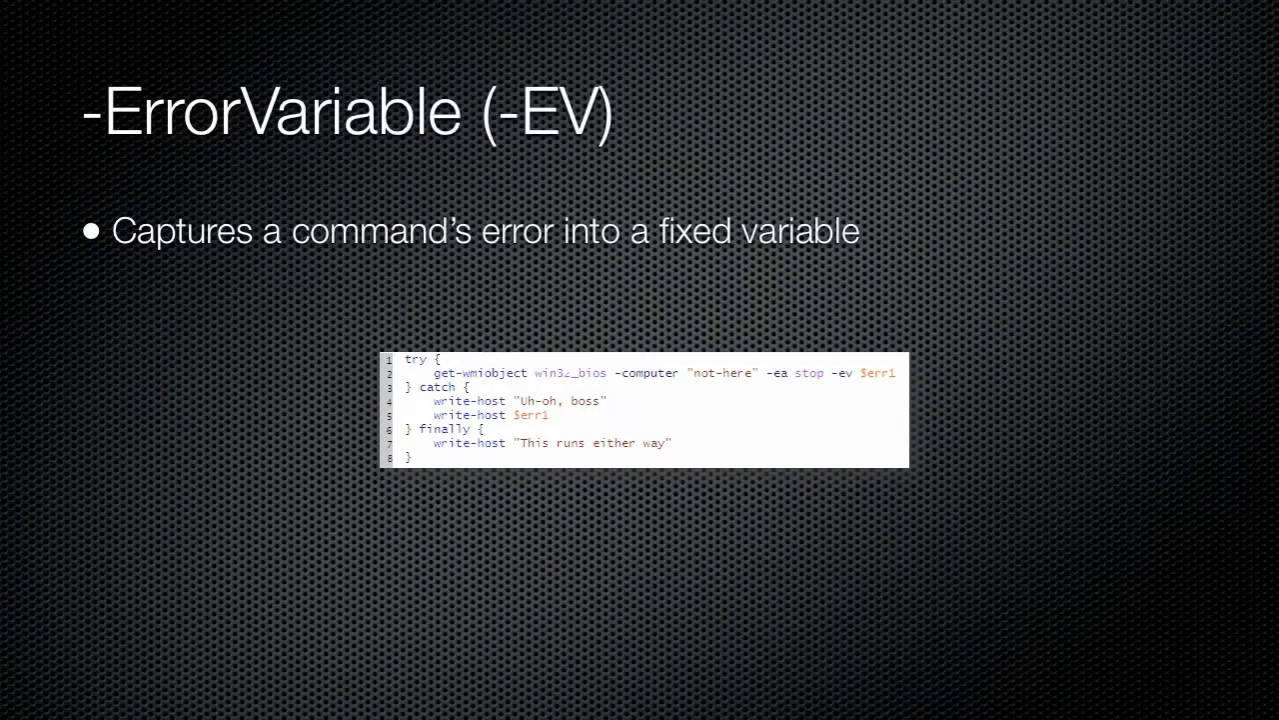
# - Advance to the -ErrorVariable (-EV) slide with its try/catch/finally example
pyautogui.press('right')
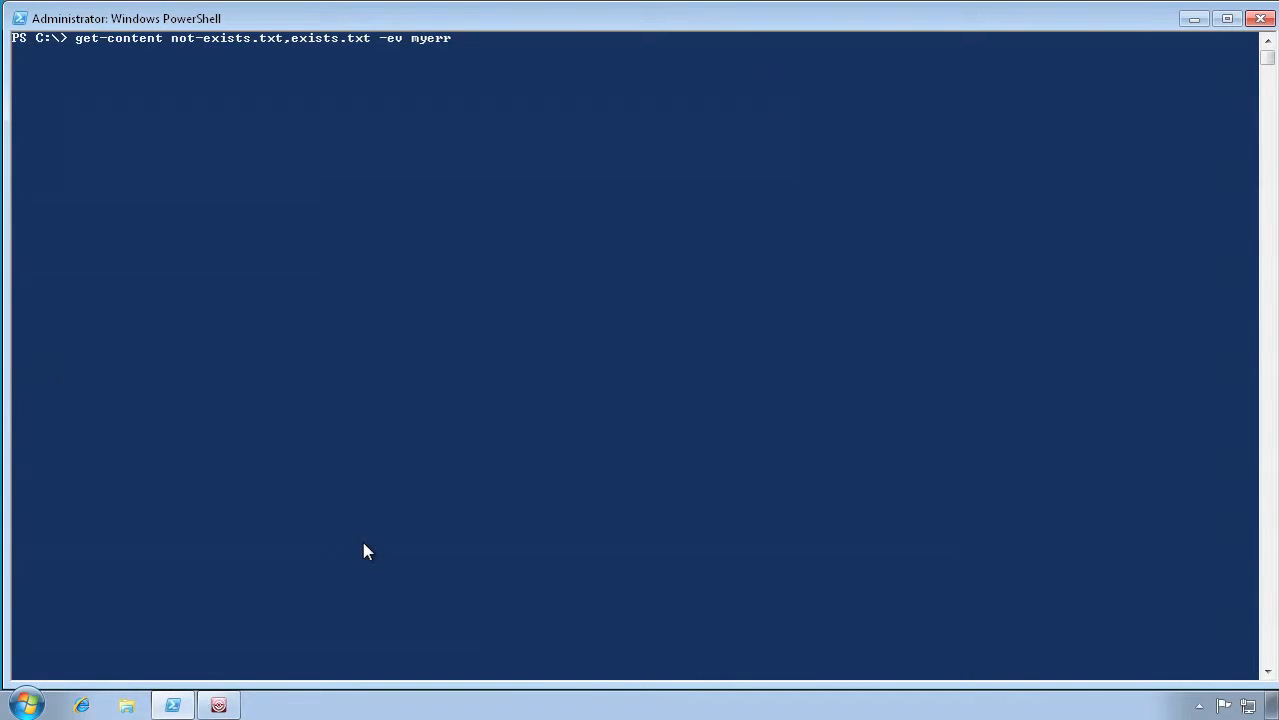
# - Run get-content not-exists.txt,exists.txt -ev myerr, then type $myerr
pyautogui.press('Enter')
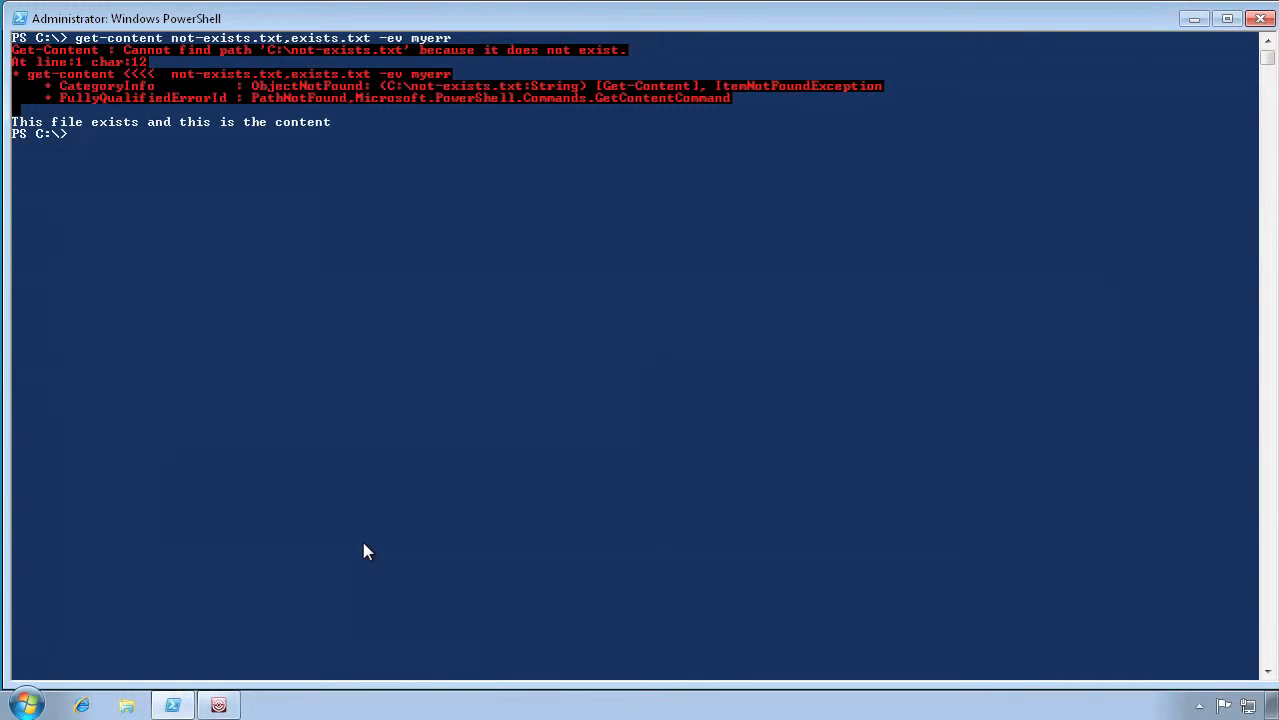
pyautogui.write('$myerr')
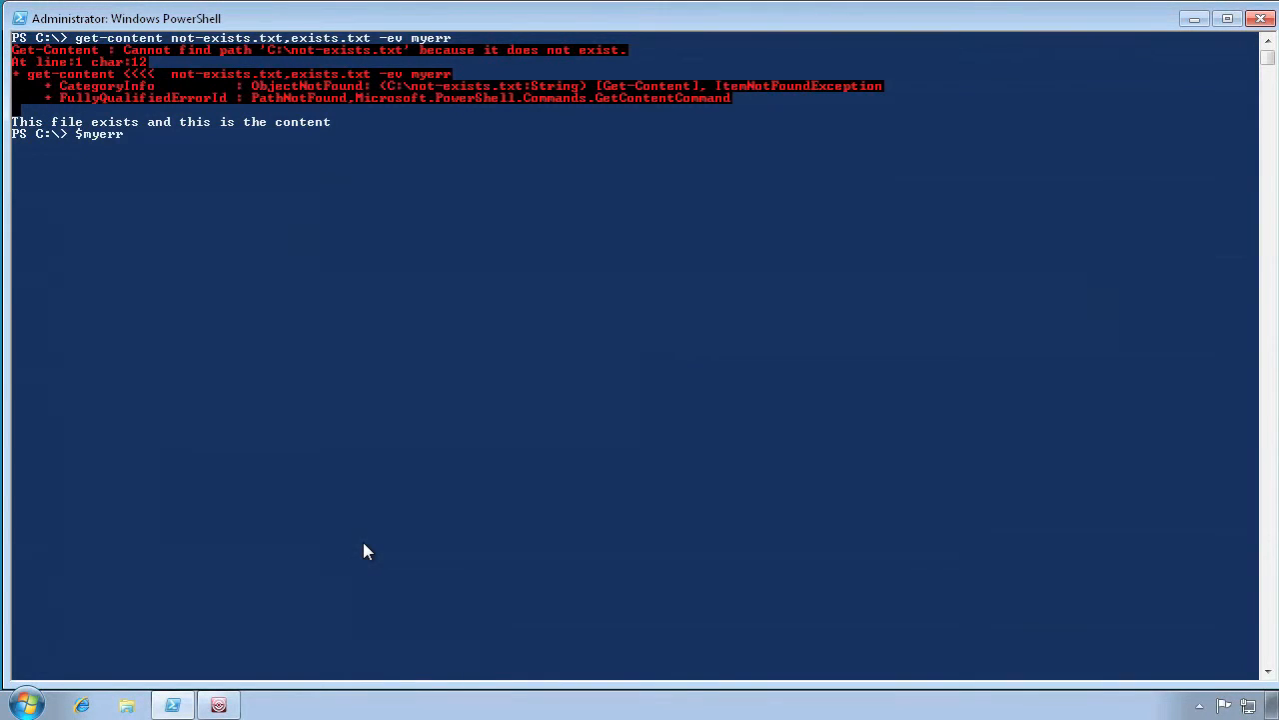